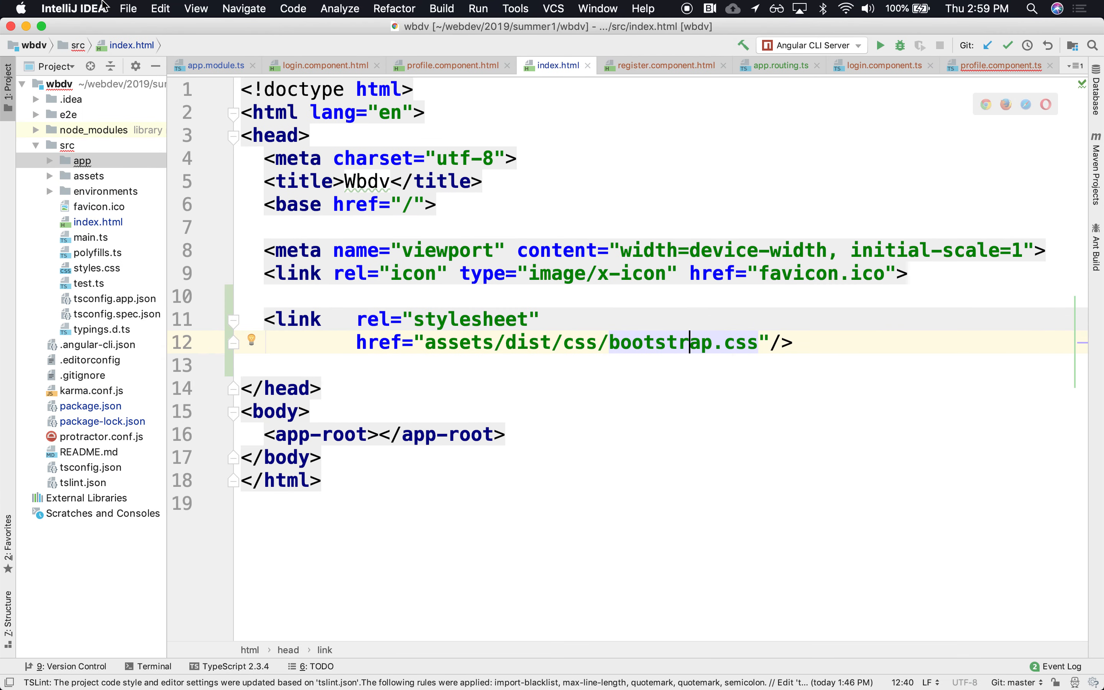
Switch to the wbdv-su1-19-server-java project and view the CourseController source
left_click(599, 9)
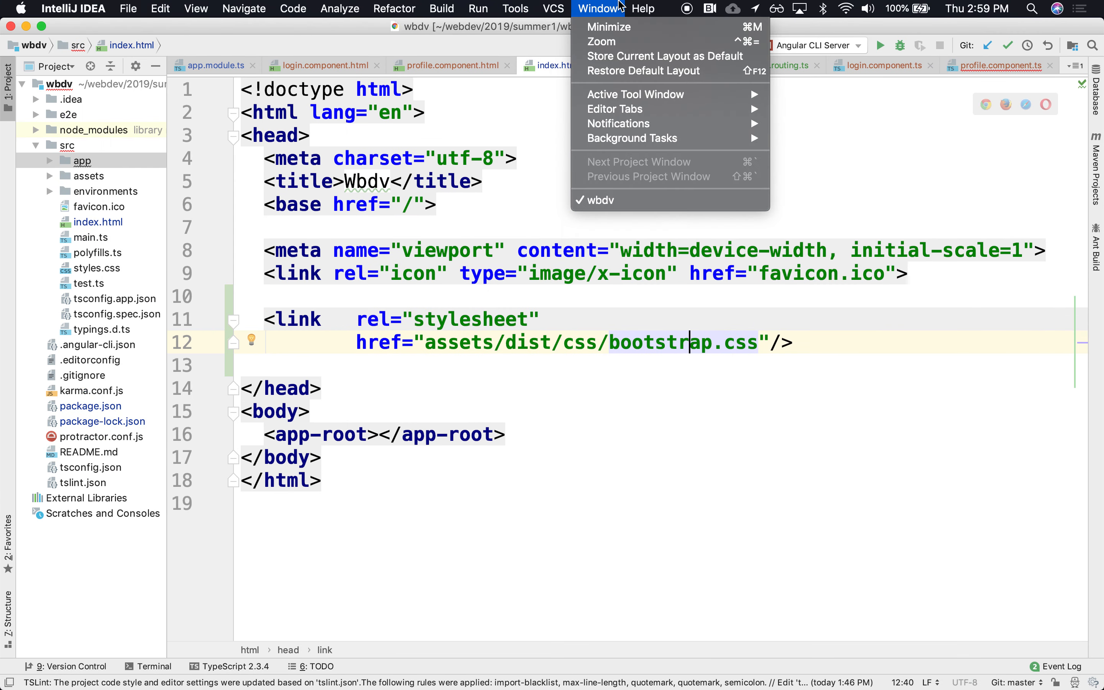
left_click(128, 8)
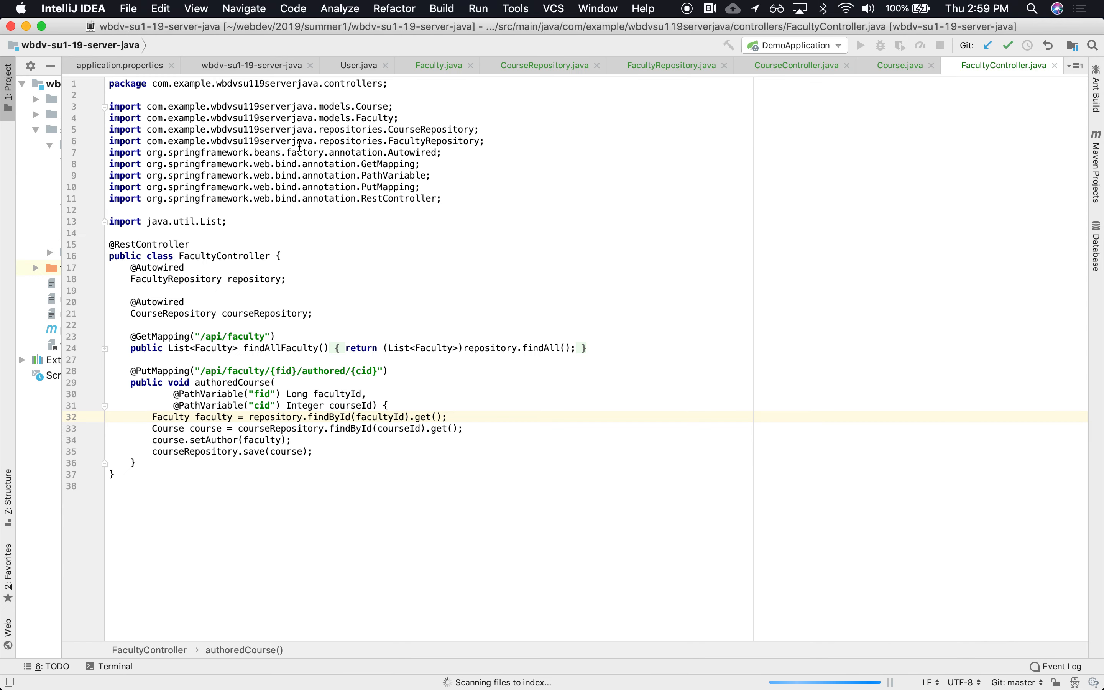
left_click(10, 74)
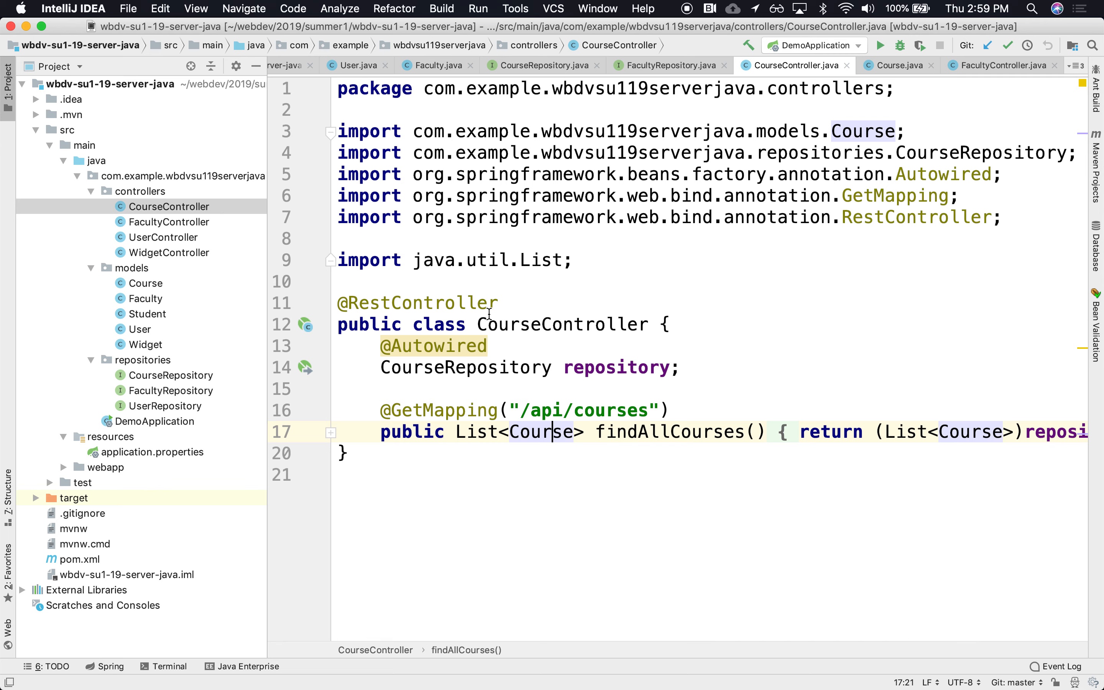
mouse_move(876, 79)
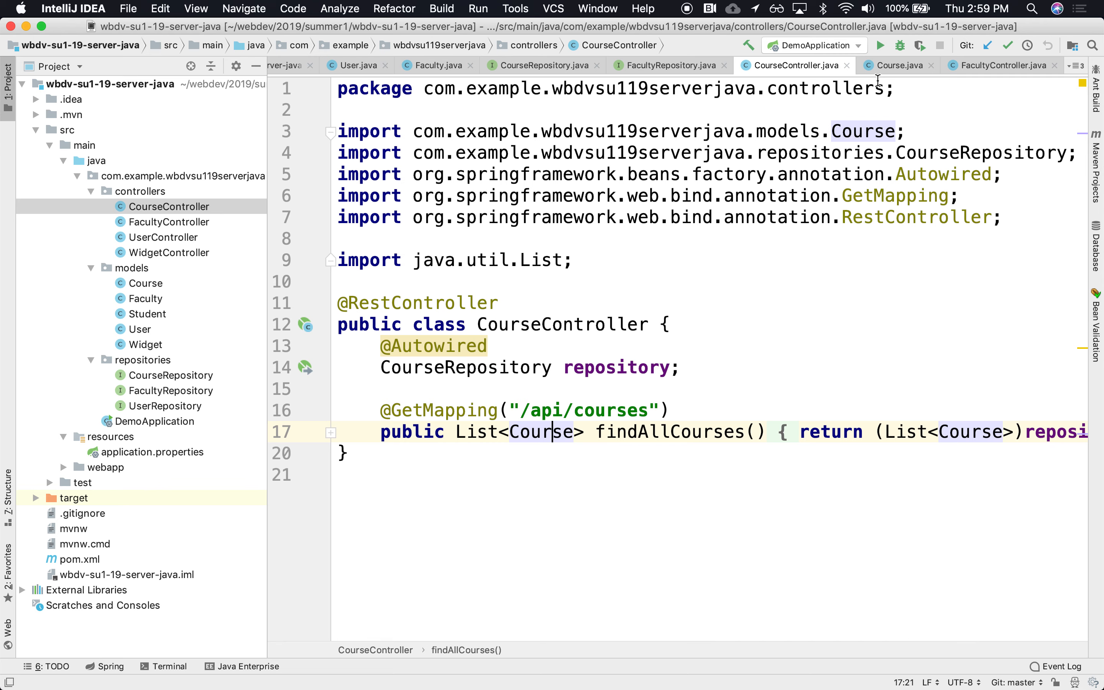
mouse_move(95, 352)
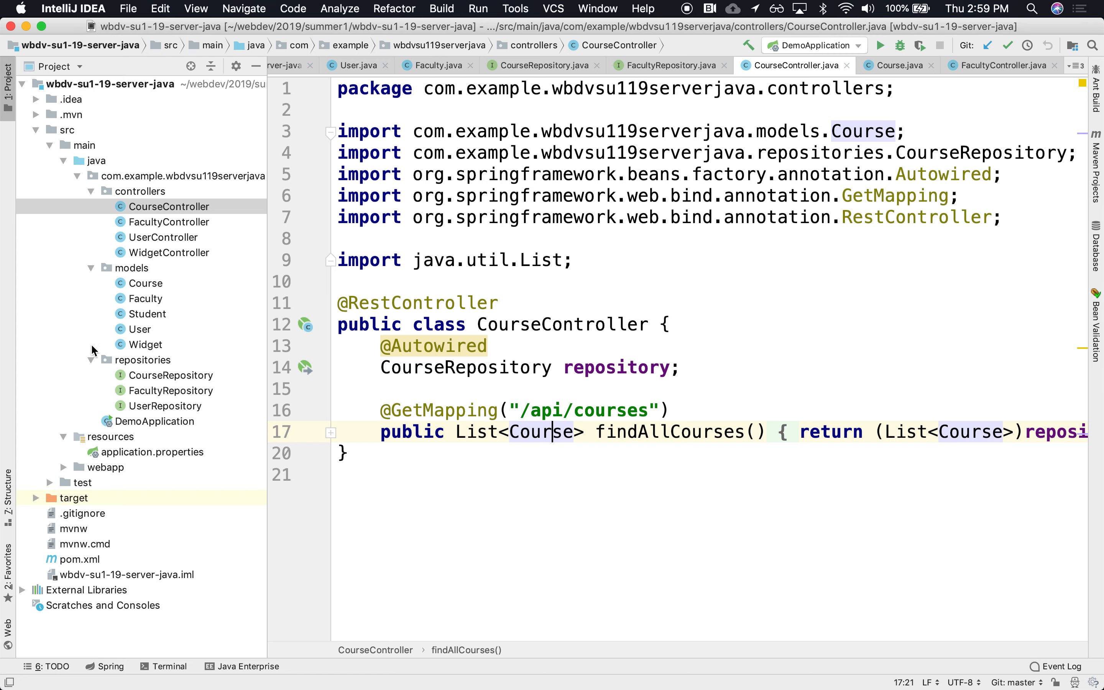
Run DemoApplication so the Spring Boot courses API starts serving
right_click(154, 421)
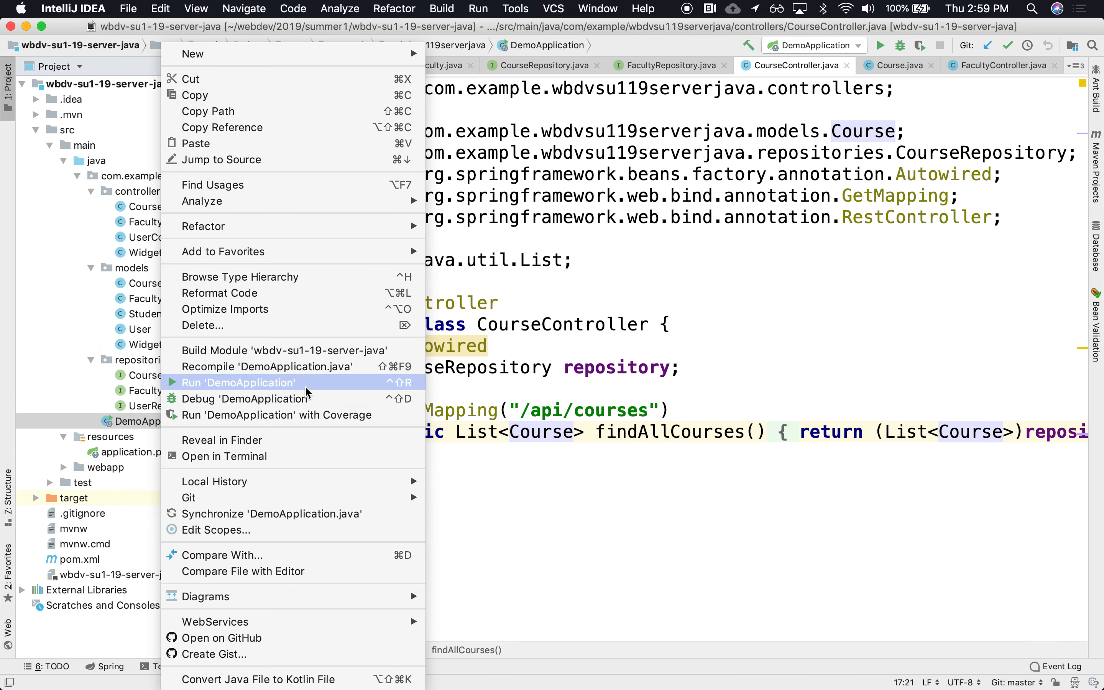
left_click(238, 383)
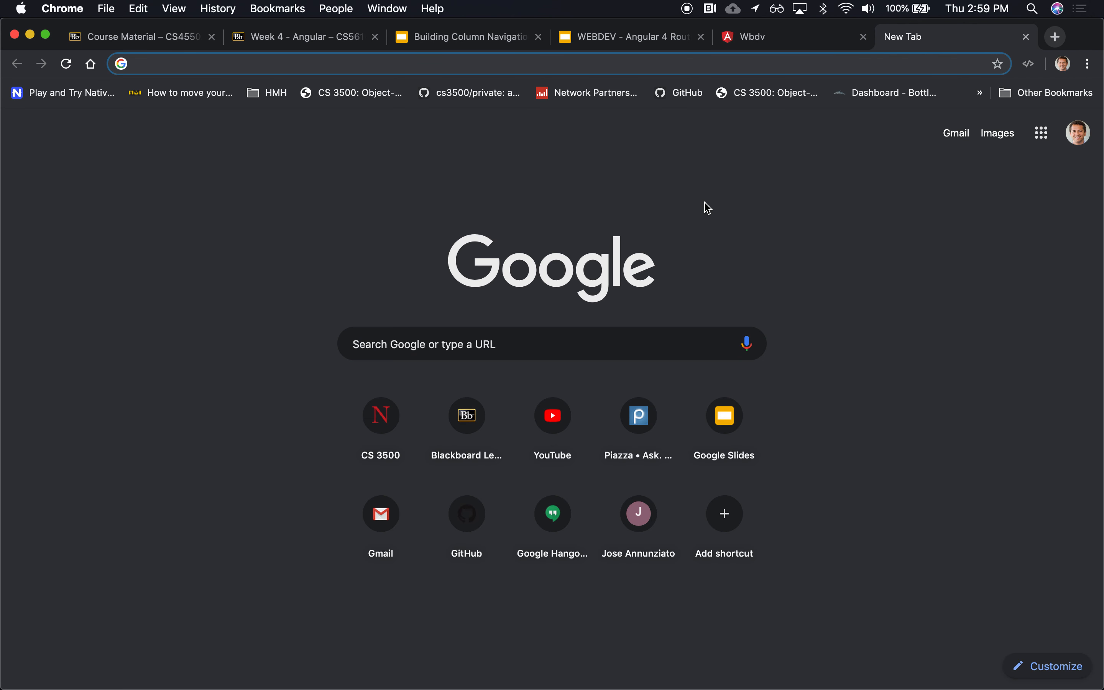
Navigate to localhost:8080/api/courses to see the JSON list of four courses
type("localhost:80:3000")
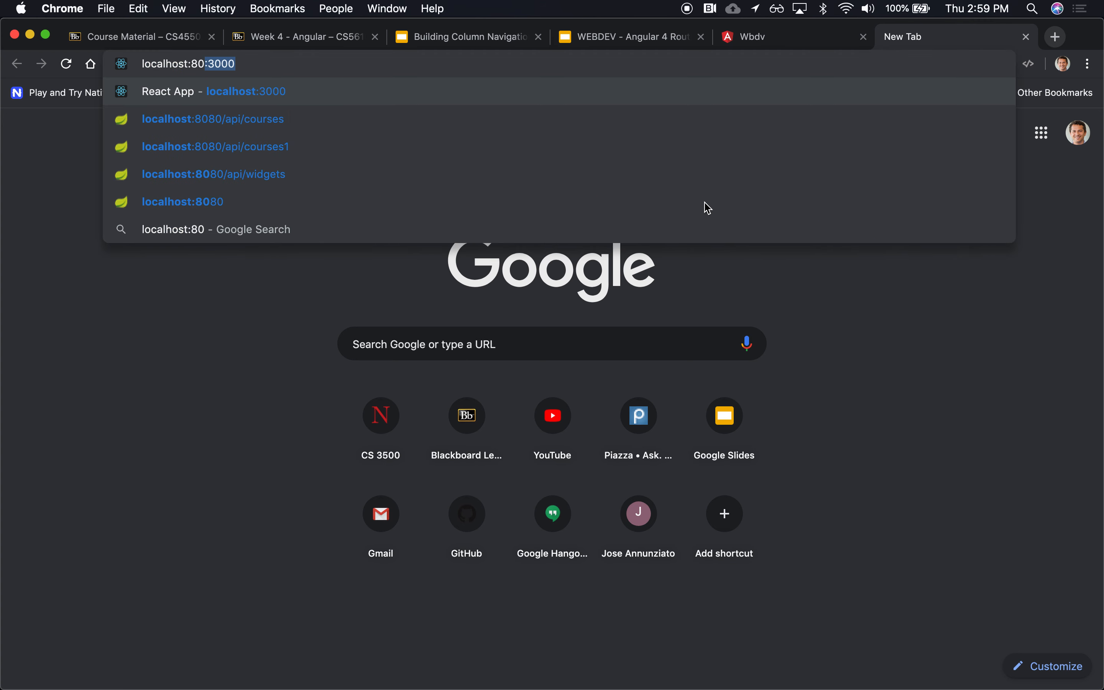
left_click(212, 119)
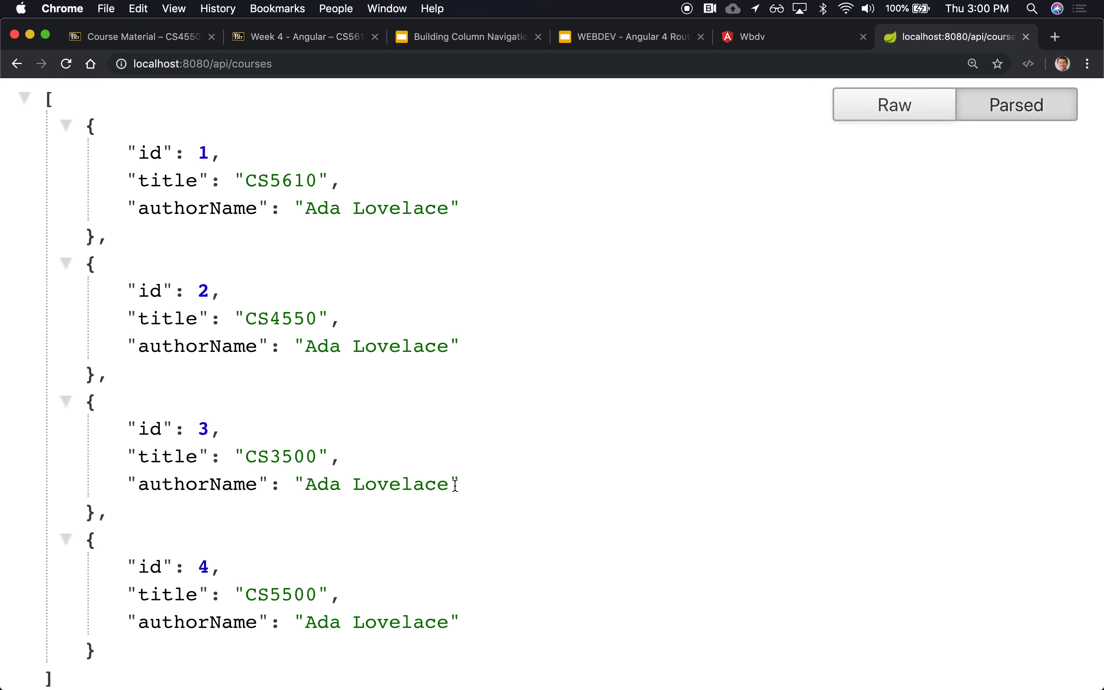
mouse_move(399, 592)
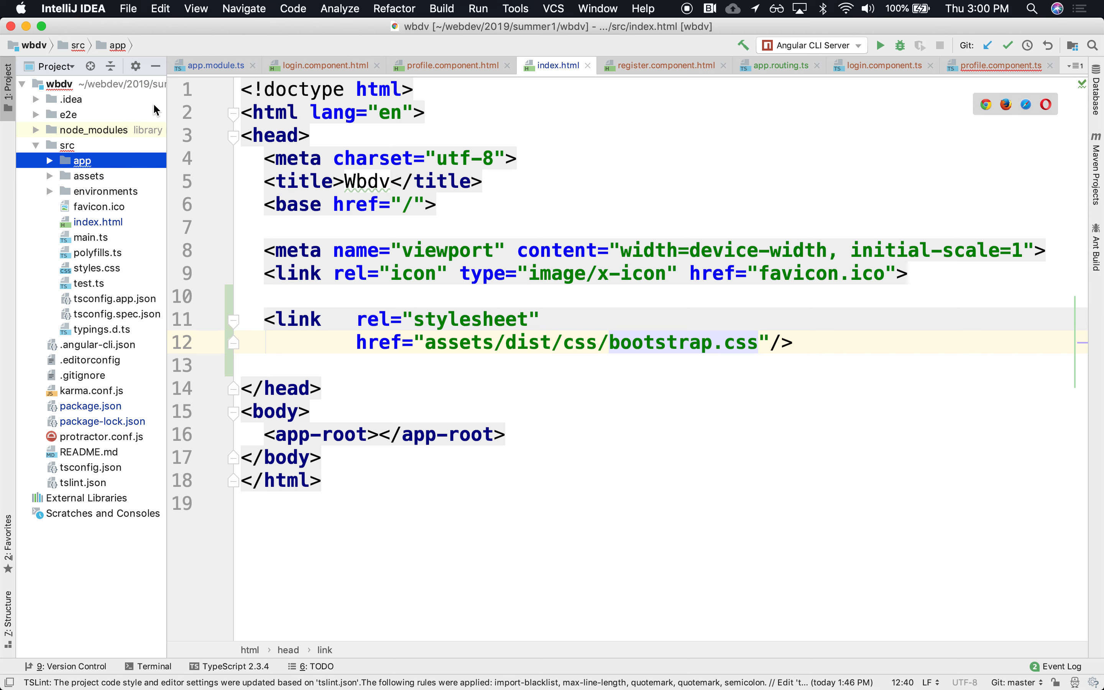
mouse_move(160, 322)
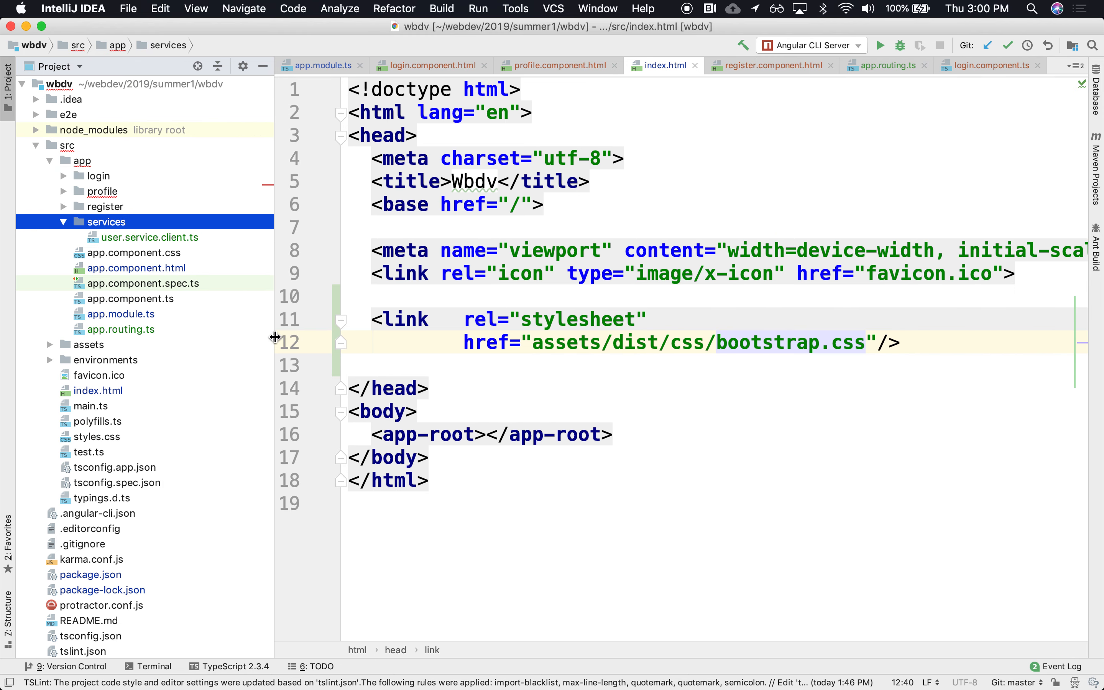
mouse_move(109, 230)
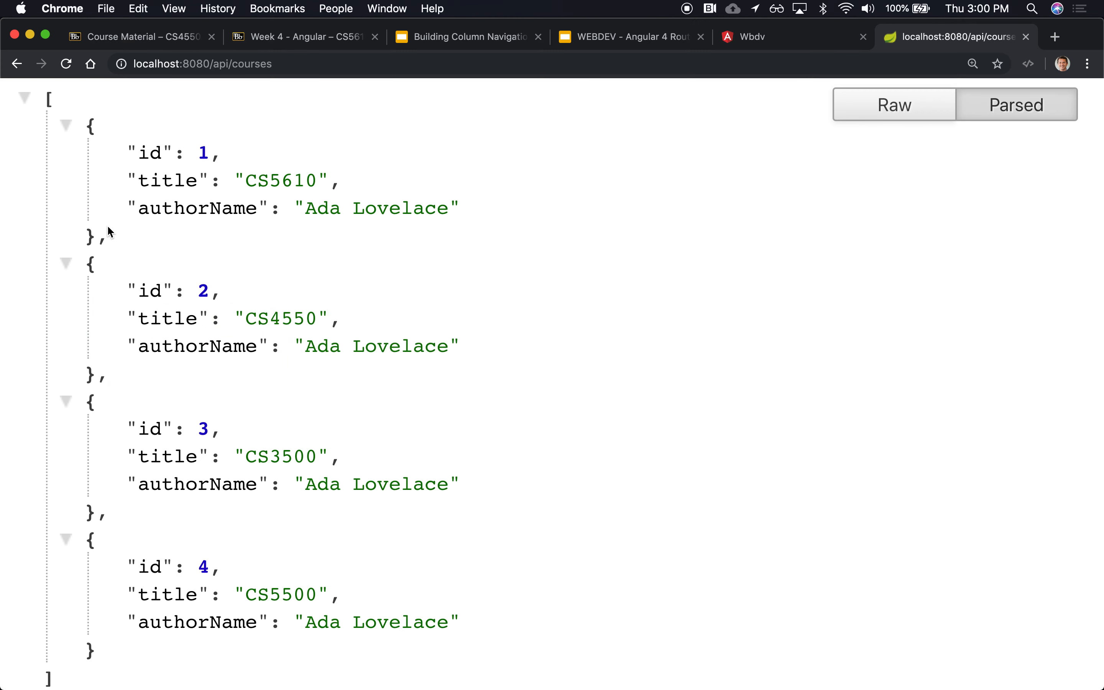
Bring up the Building Column Navigation deck at the CourseNavigatorServiceClient slide
left_click(629, 36)
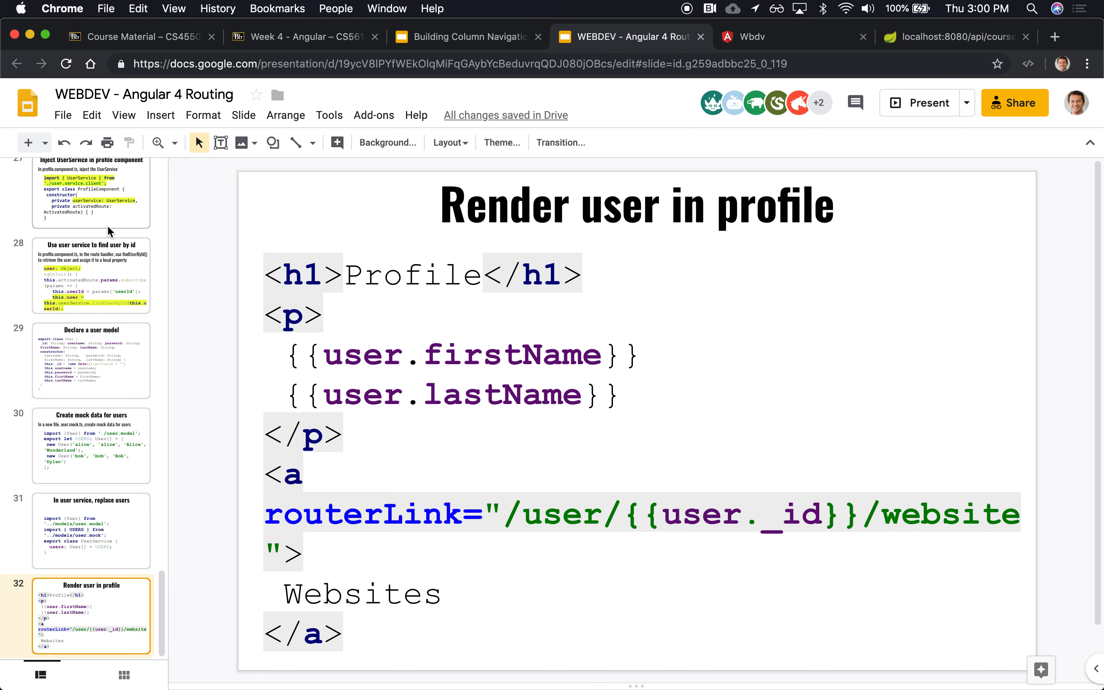
left_click(465, 36)
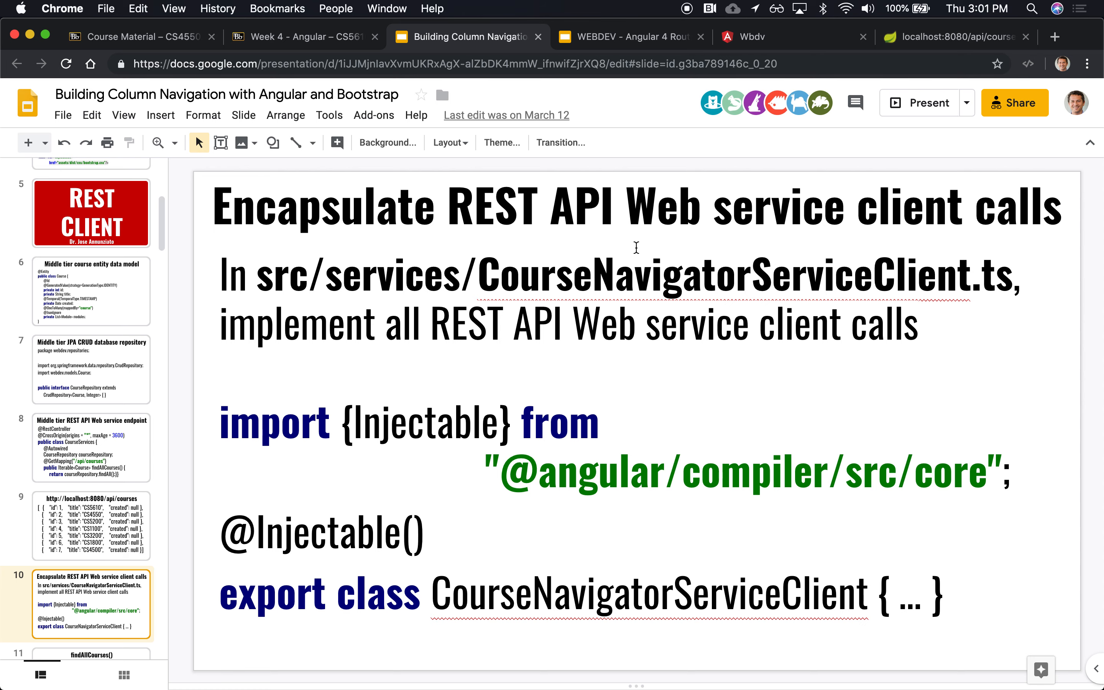
Create a new file named CourseNavigatorServiceClient.ts under services
double_click(732, 275)
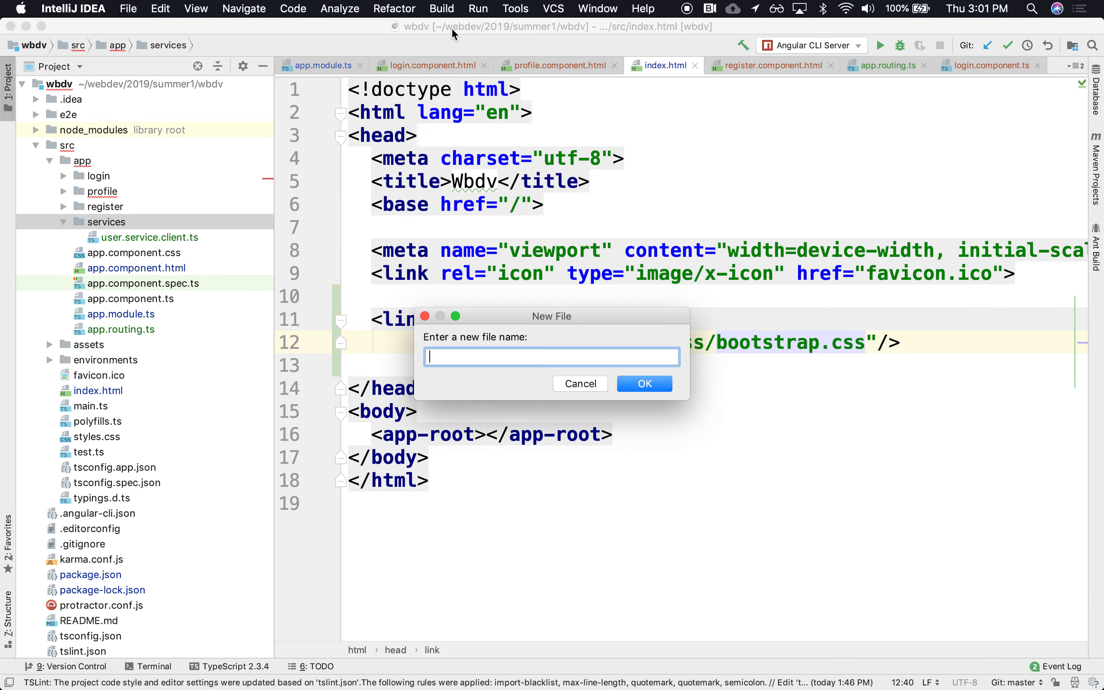
type("CourseNavigatorServiceClient.ts")
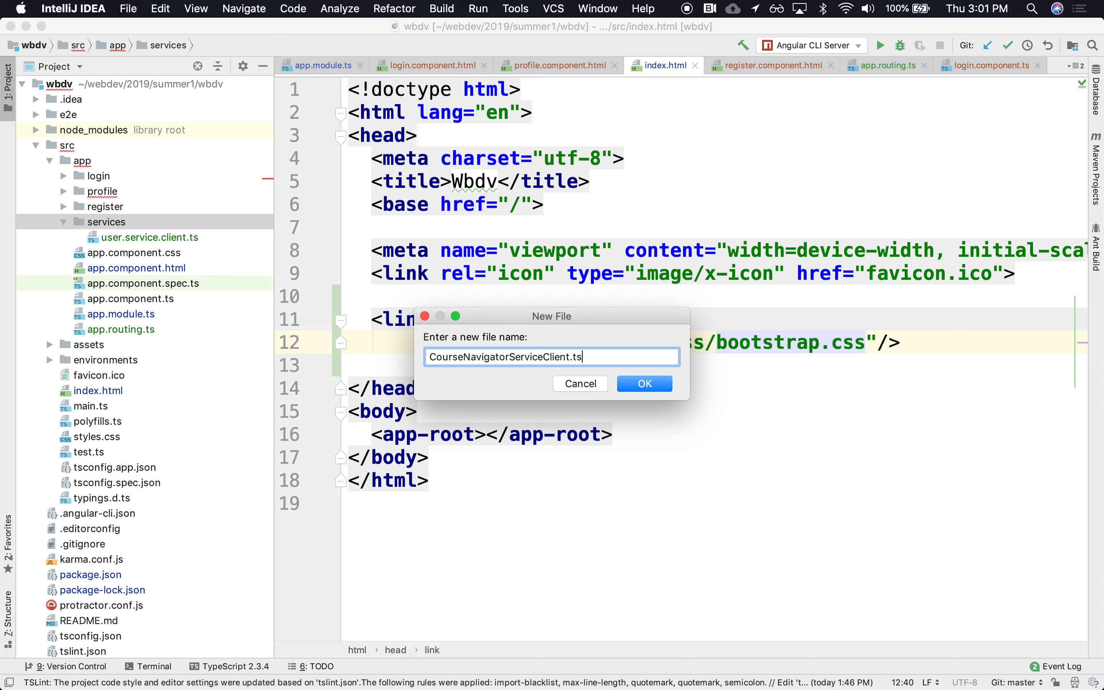
left_click(642, 383)
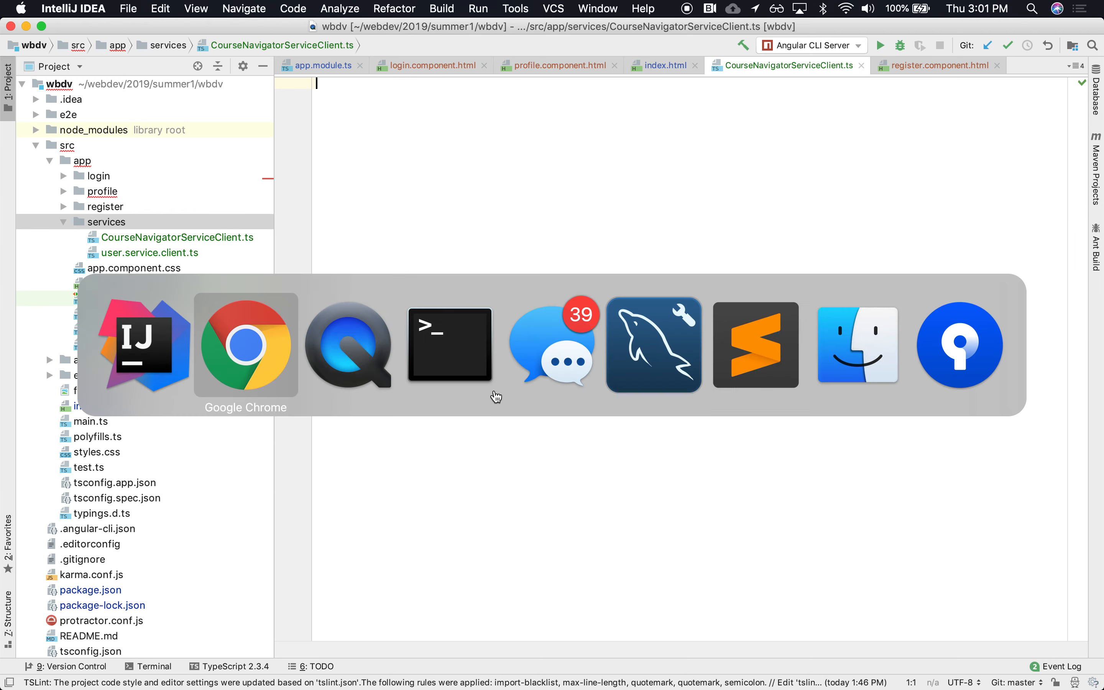
left_click(244, 345)
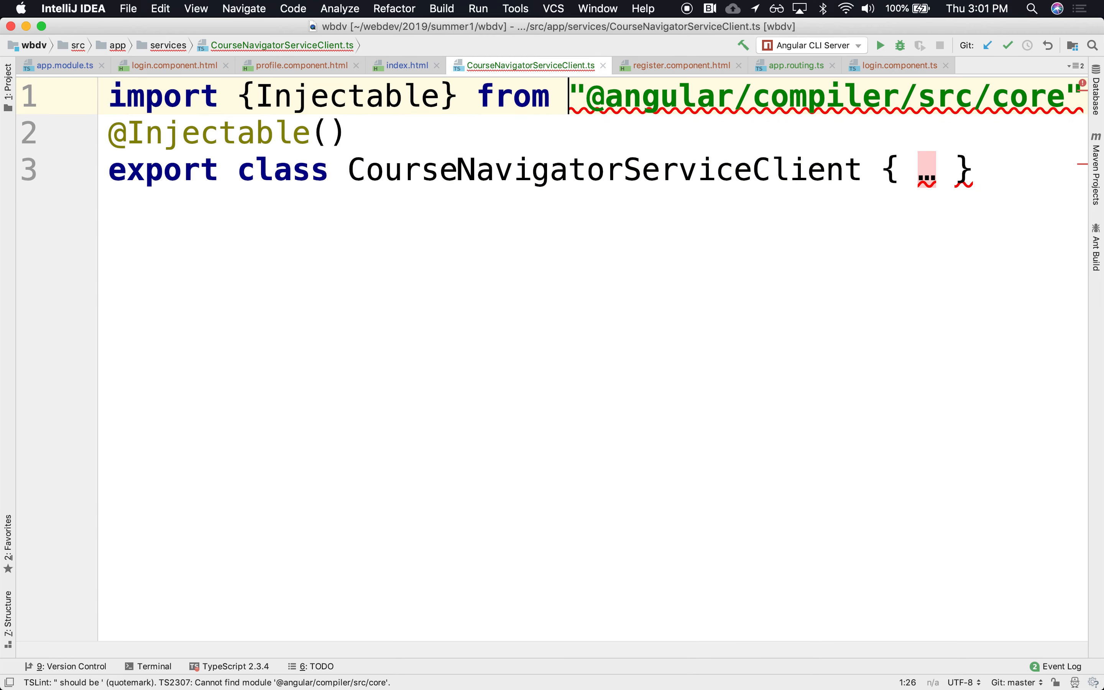
key("Enter")
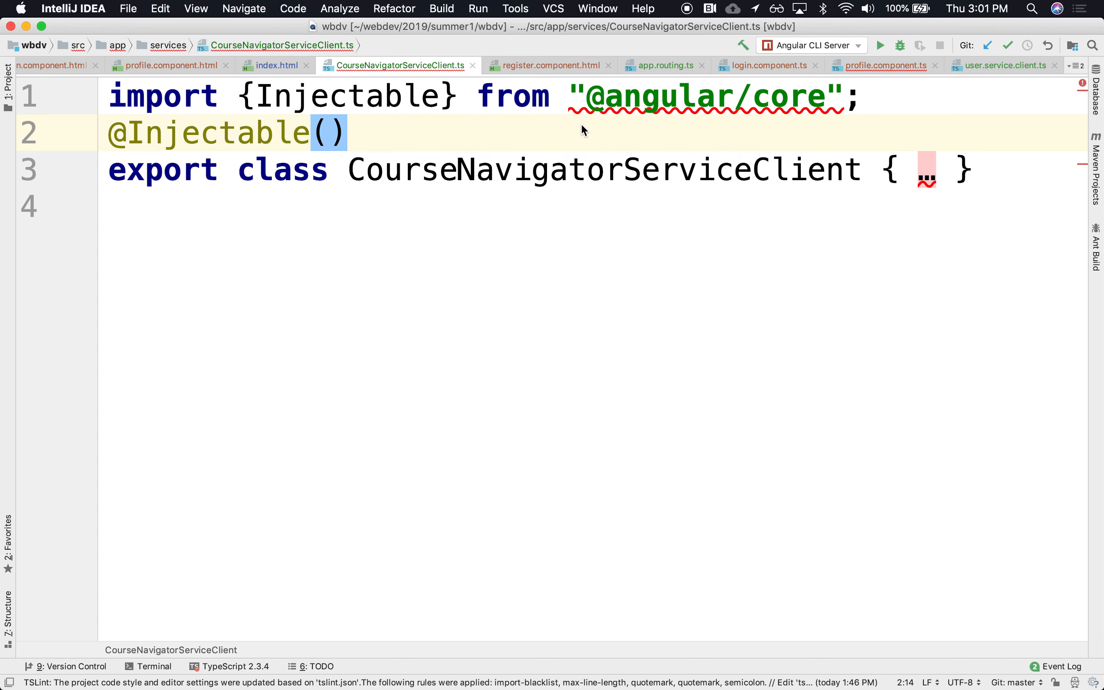
mouse_move(757, 108)
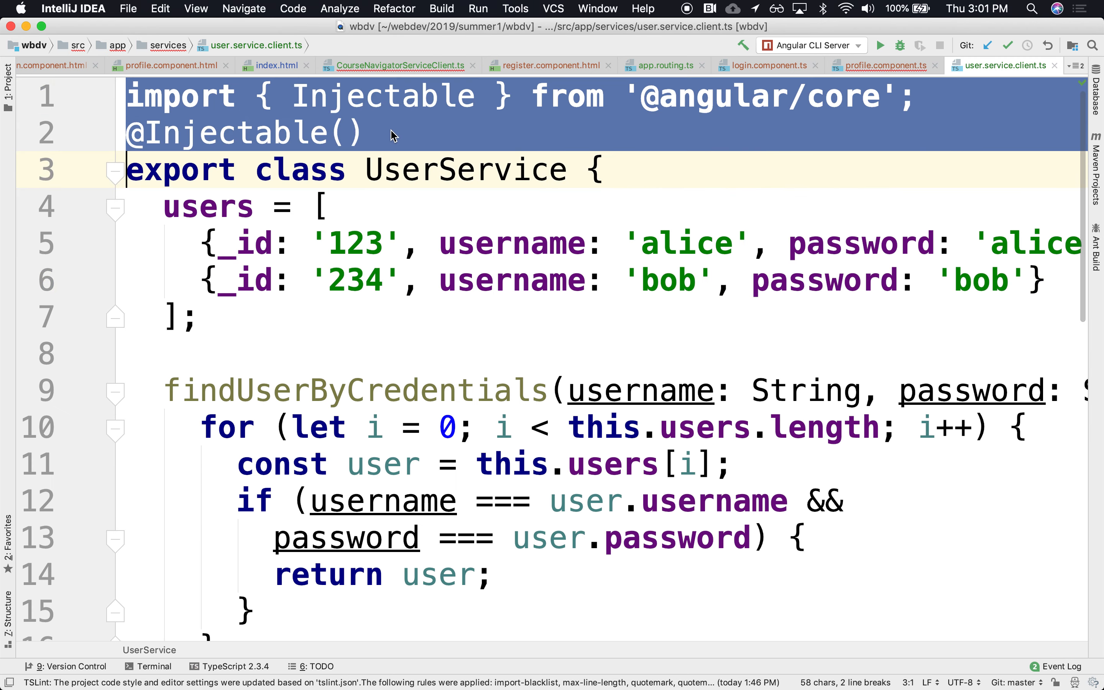
left_click(394, 65)
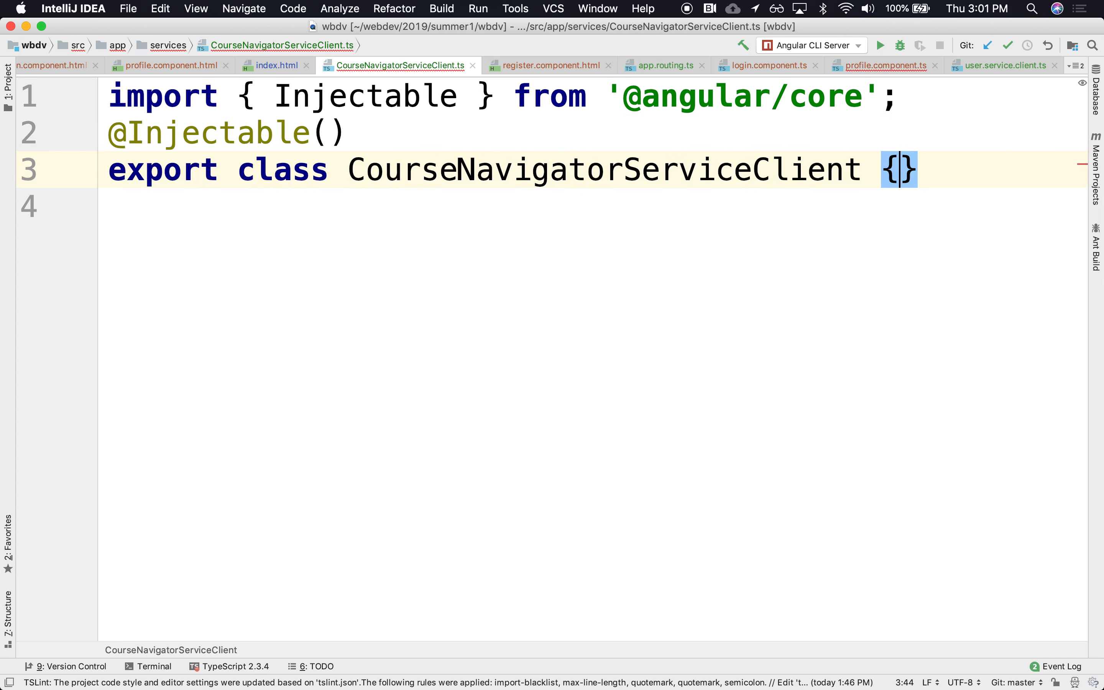
key("enter")
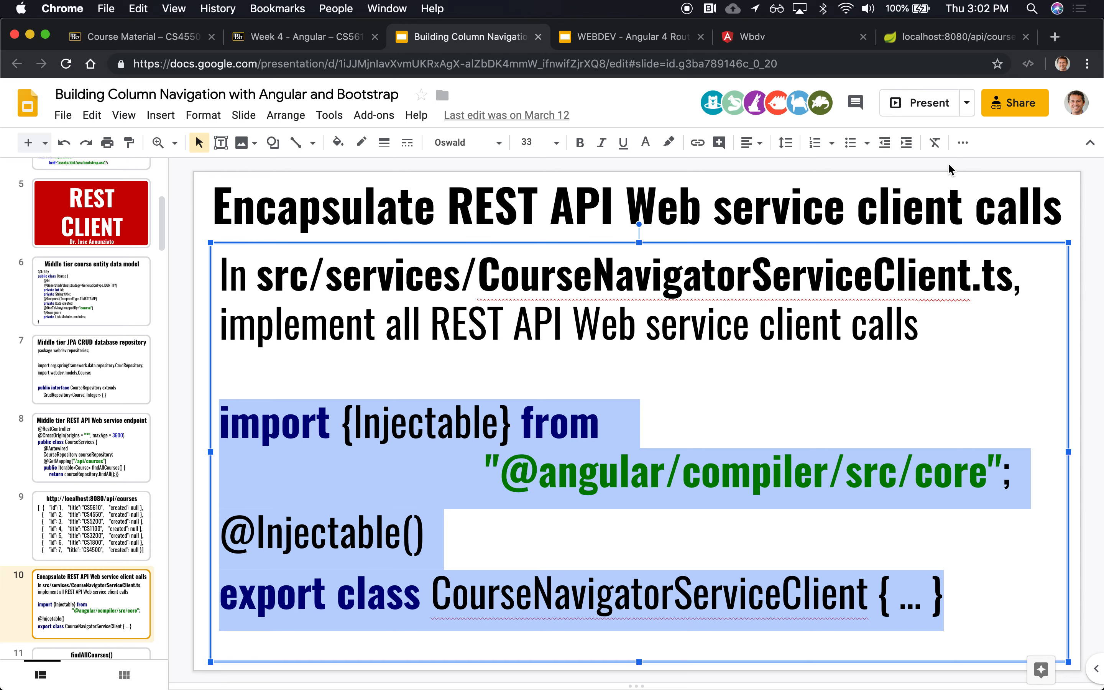
left_click(90, 604)
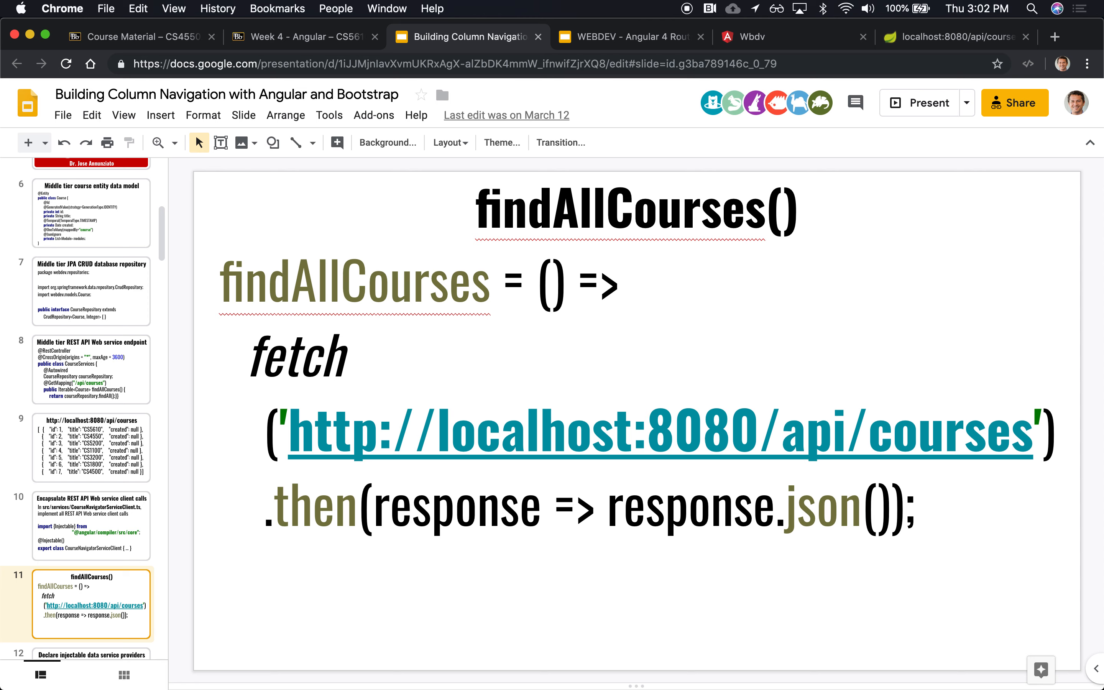
mouse_move(955, 457)
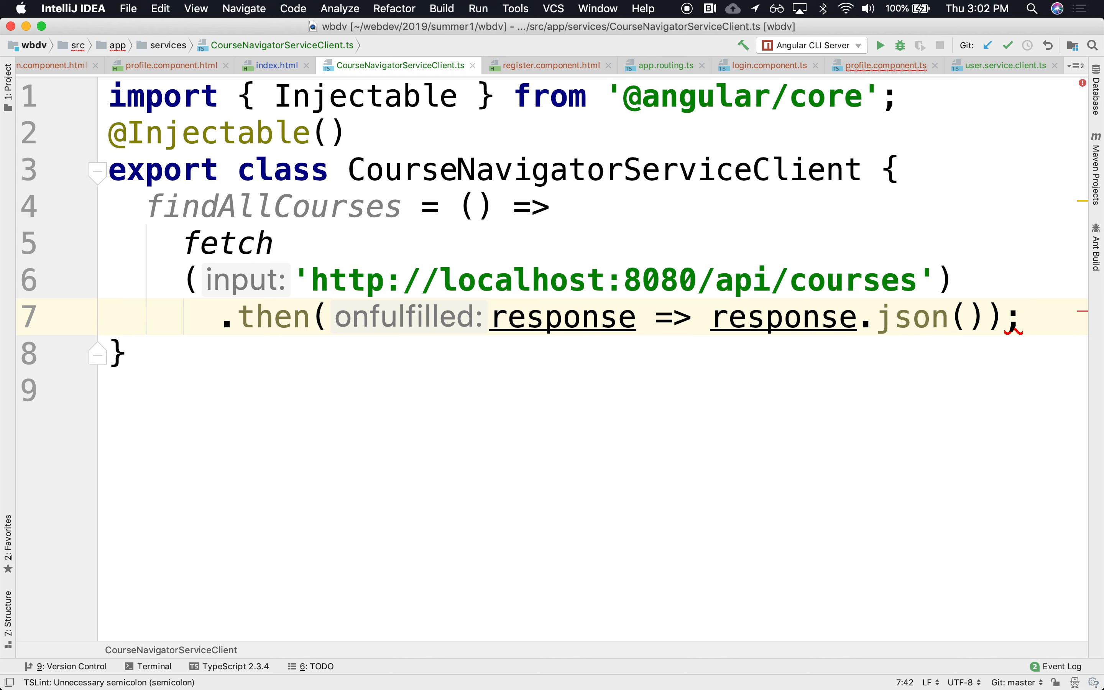
left_click(1026, 316)
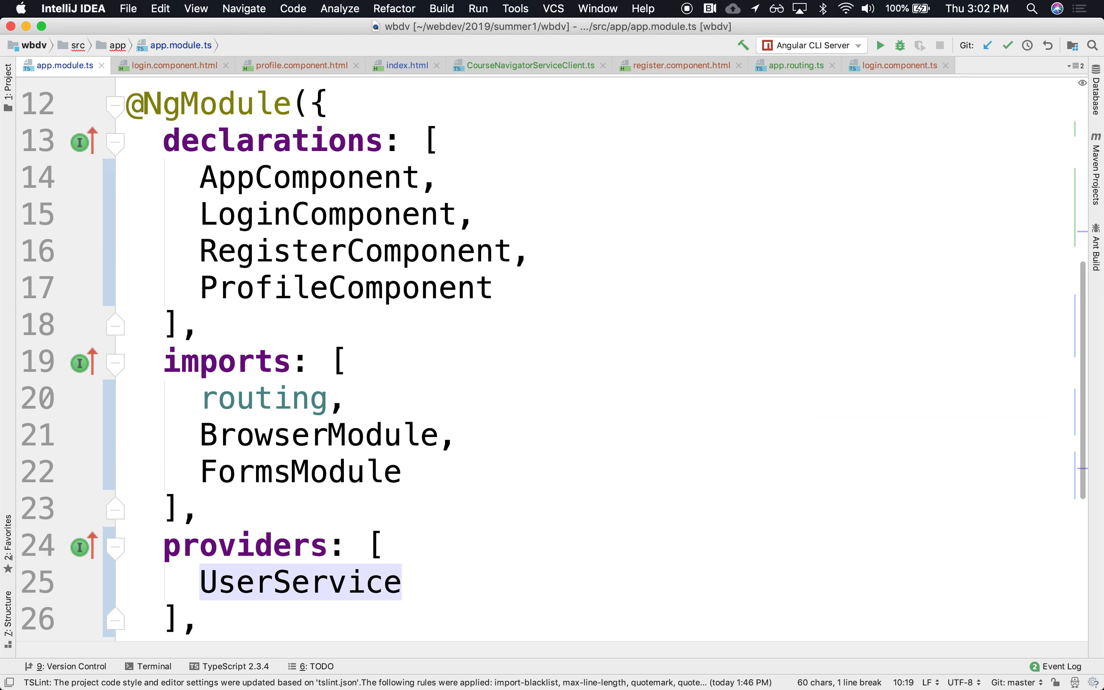
Add CourseNavigatorServiceClient after UserService in the app.module.ts providers list
scroll("down", 3)
type(",")
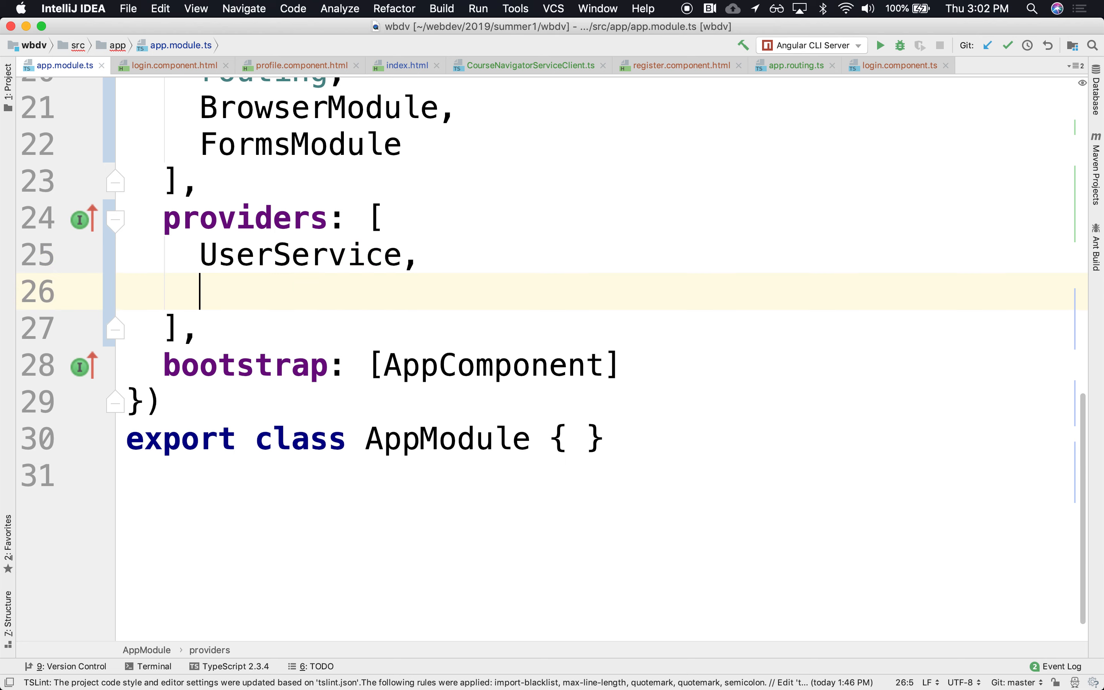
type("CourseNavigatorServiceClient")
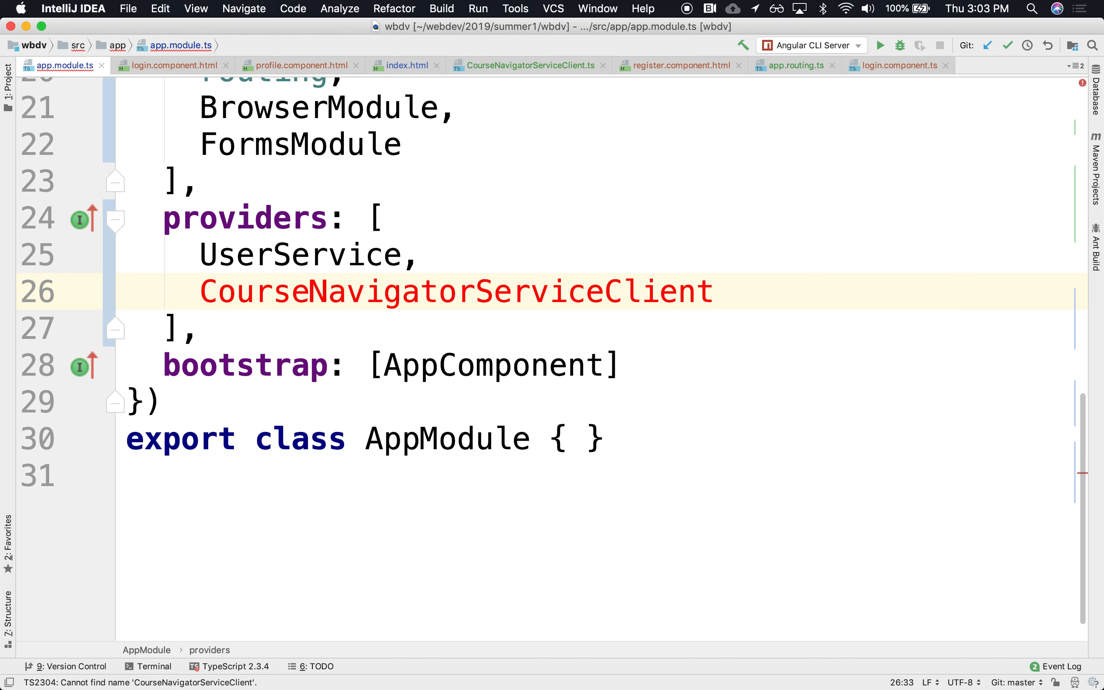
mouse_move(666, 347)
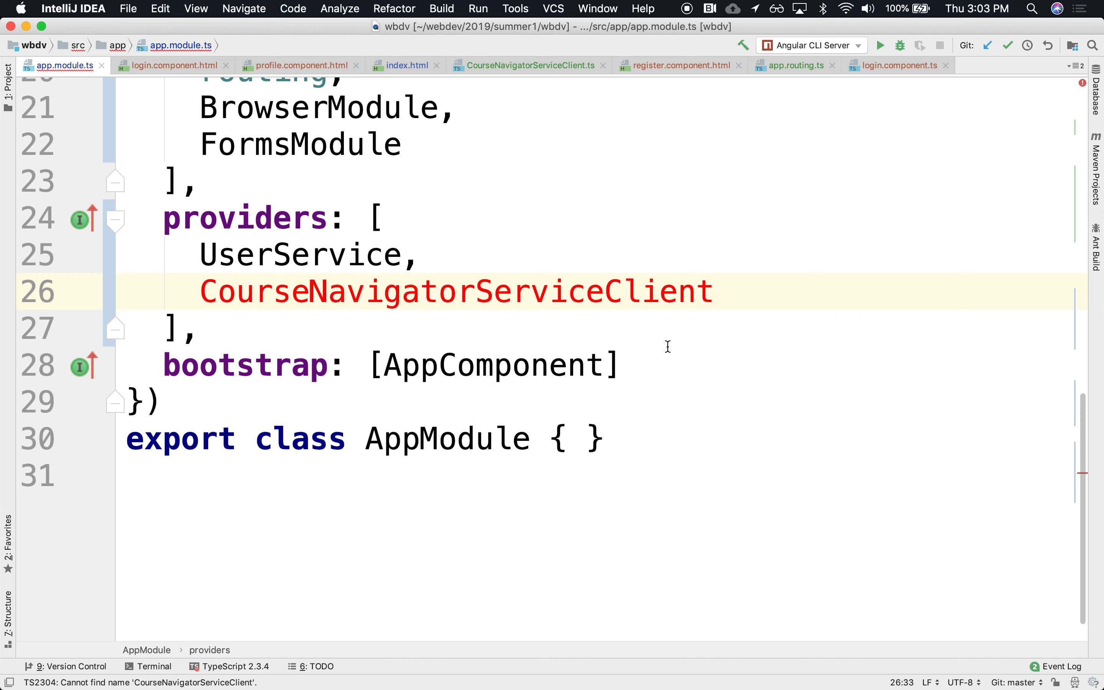
mouse_move(665, 289)
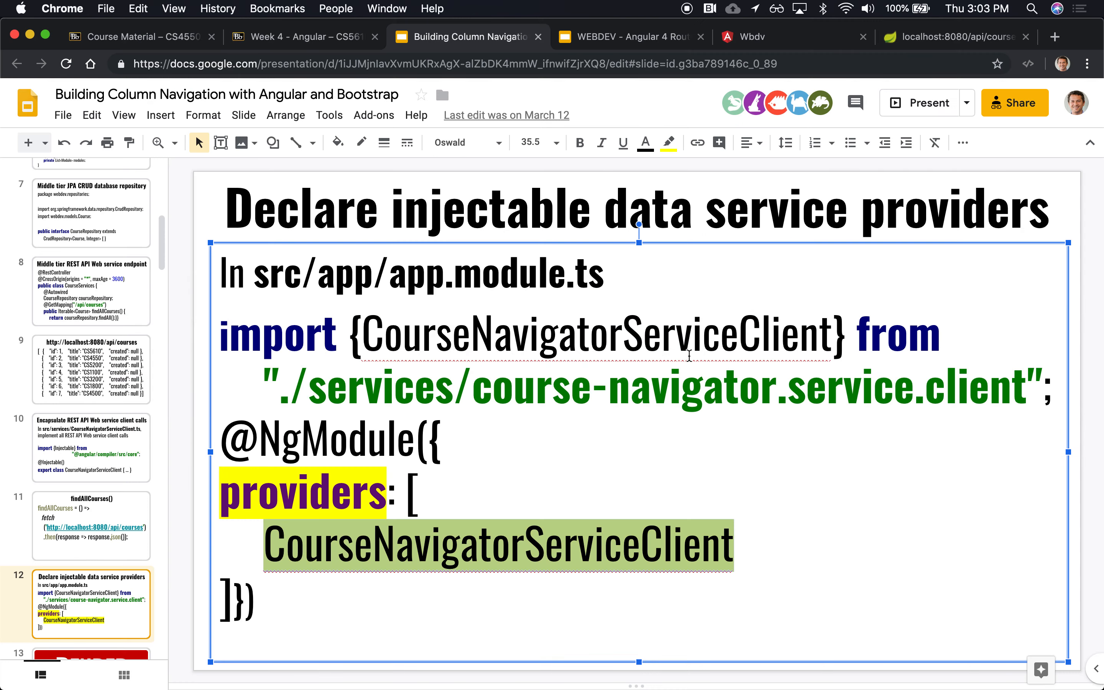
left_click(91, 604)
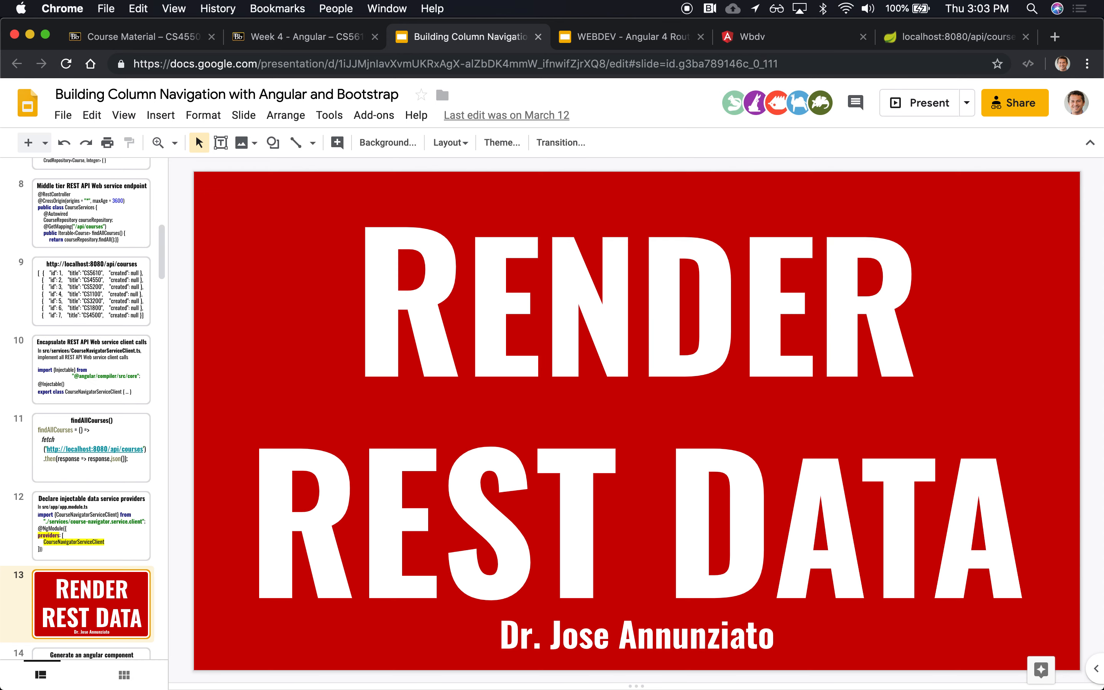